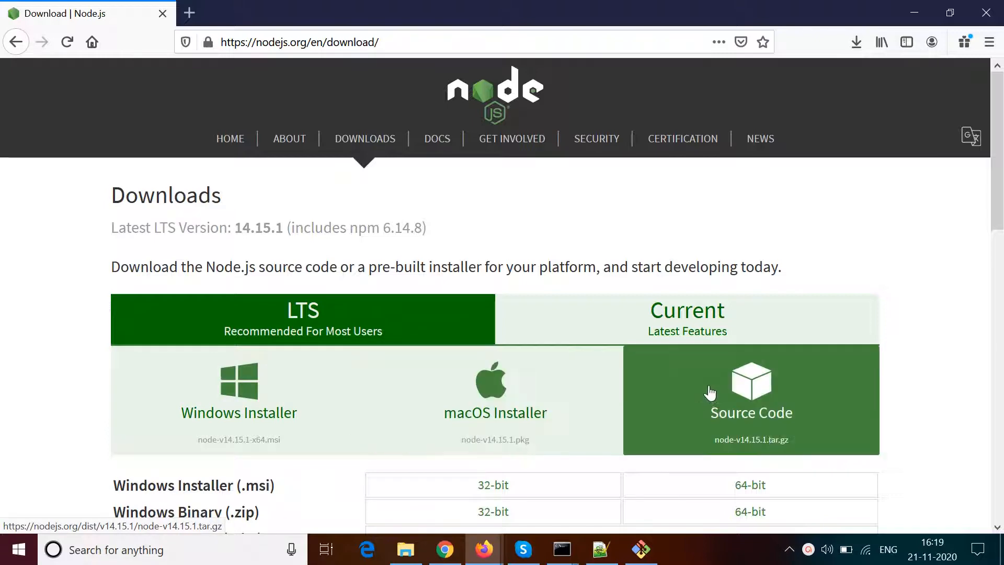
Step: Download the 64-bit Windows LTS Node.js v14.15.1 .msi installer and confirm running it
{"action": "scroll", "scroll_direction": "down", "scroll_amount": 3}
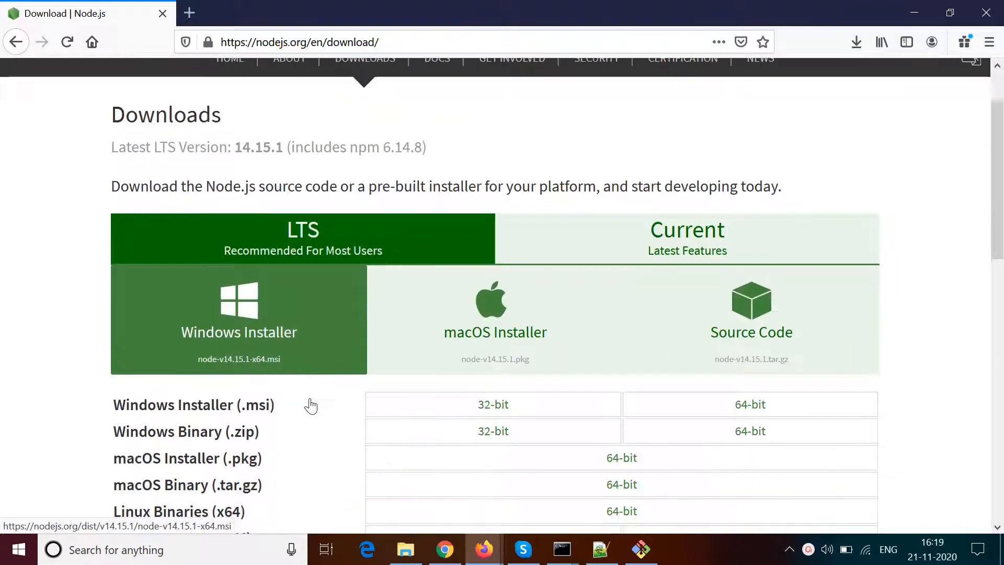
{"action": "scroll", "scroll_direction": "down", "scroll_amount": 3}
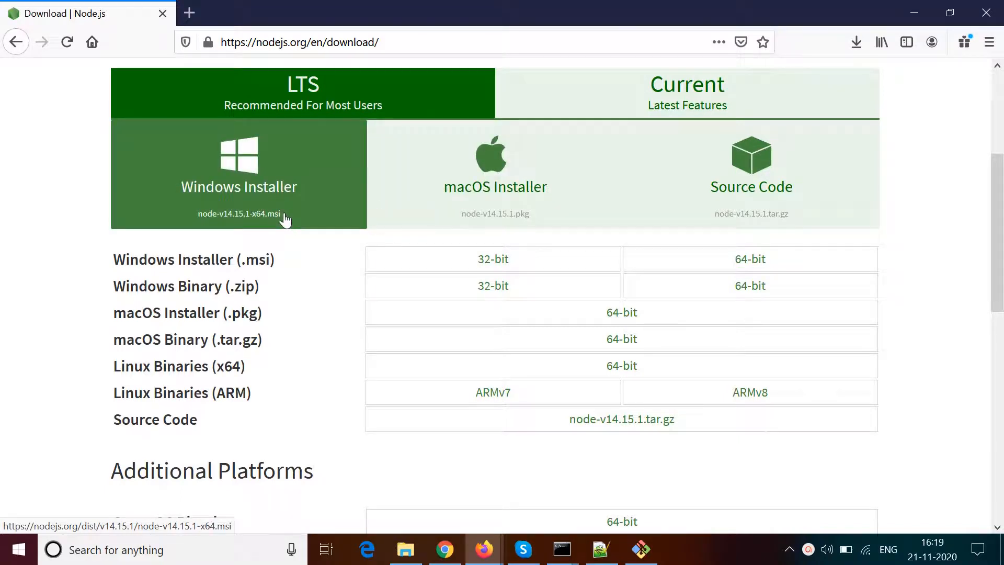
{"action": "left_click", "coordinate": [238, 213]}
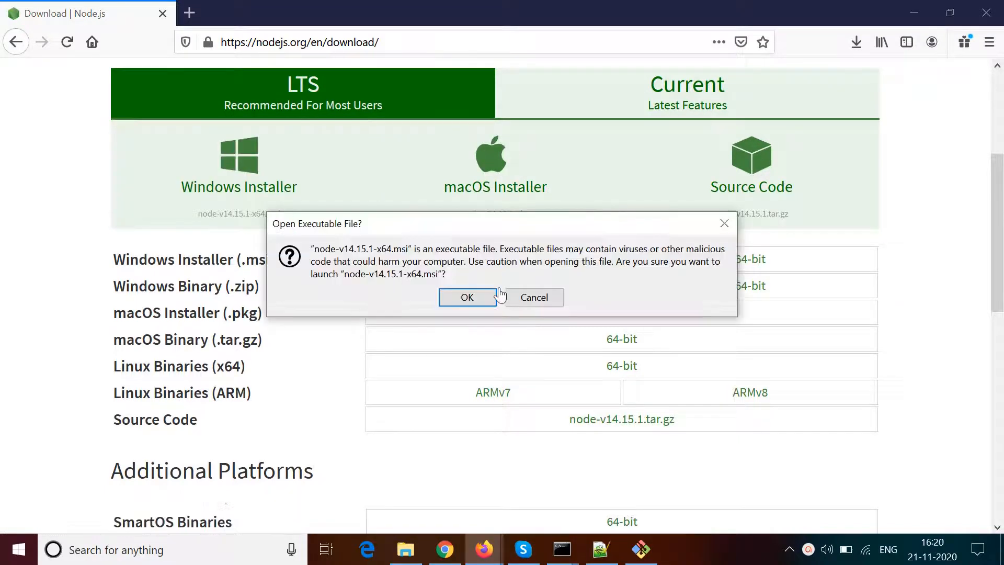
{"action": "left_click", "coordinate": [466, 297]}
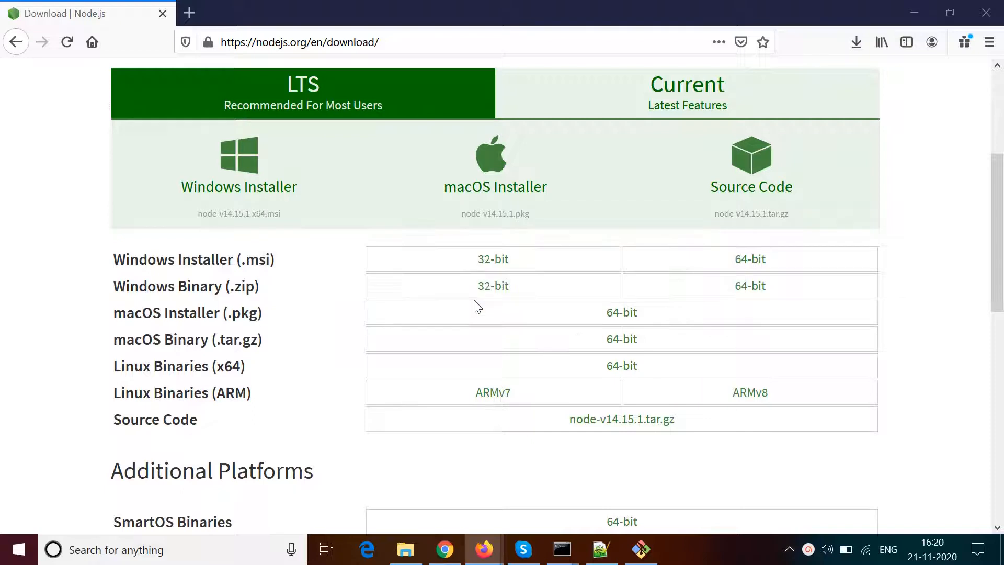
{"action": "mouse_move", "coordinate": [519, 344]}
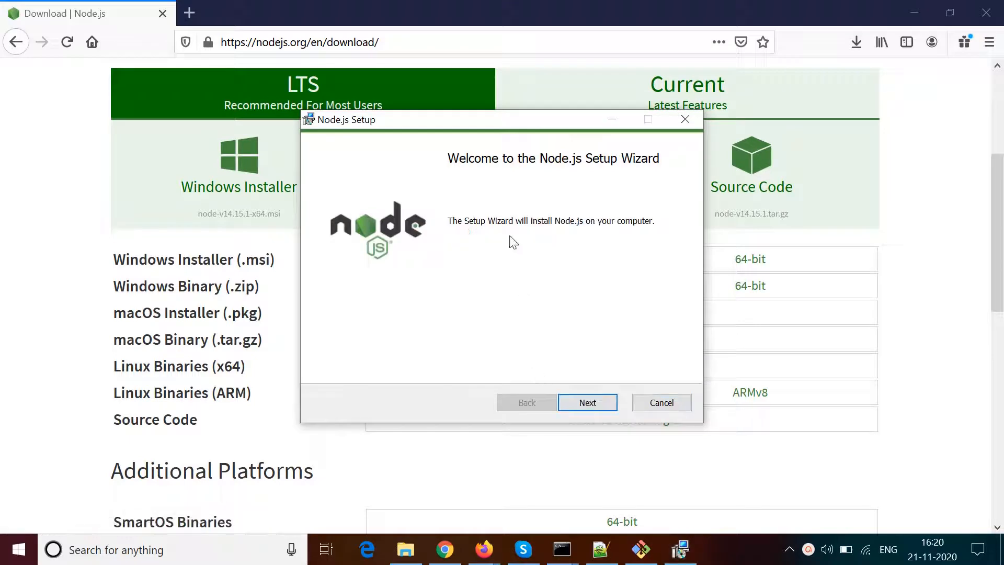
Step: Accept the license, keep default features, skip native-module tools, start installing, and bring up Git Bash
{"action": "left_click", "coordinate": [586, 401]}
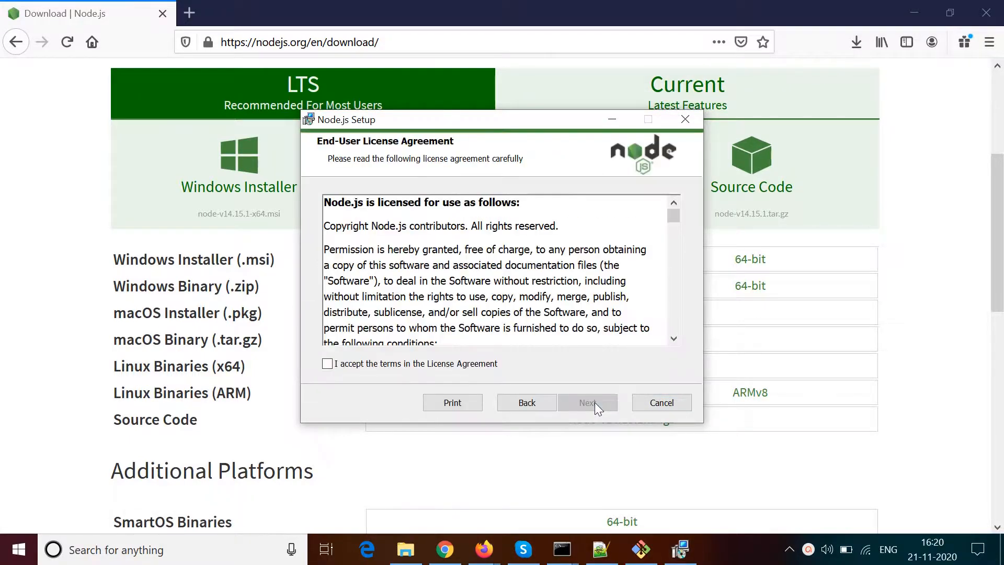
{"action": "left_click", "coordinate": [327, 363]}
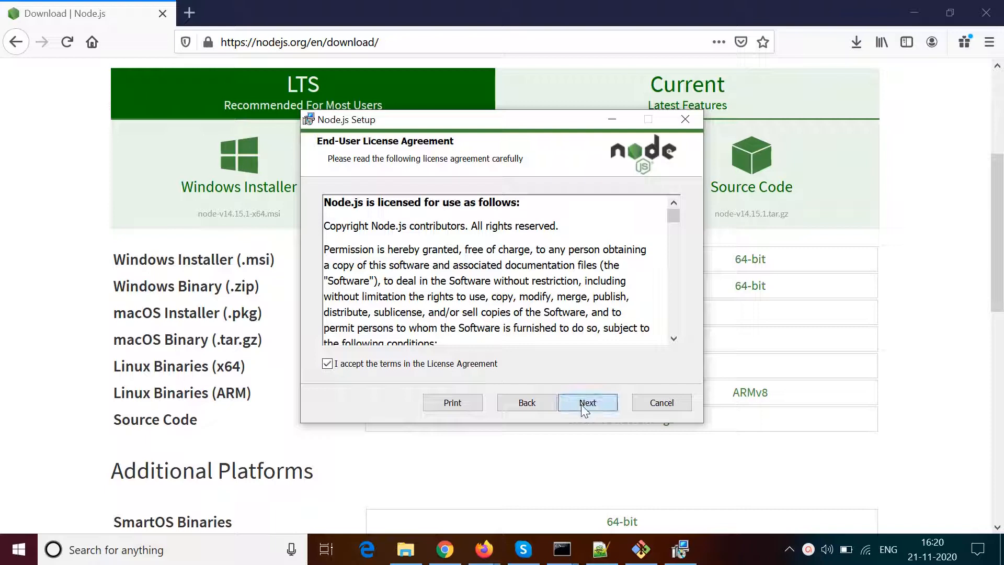
{"action": "left_click", "coordinate": [586, 401]}
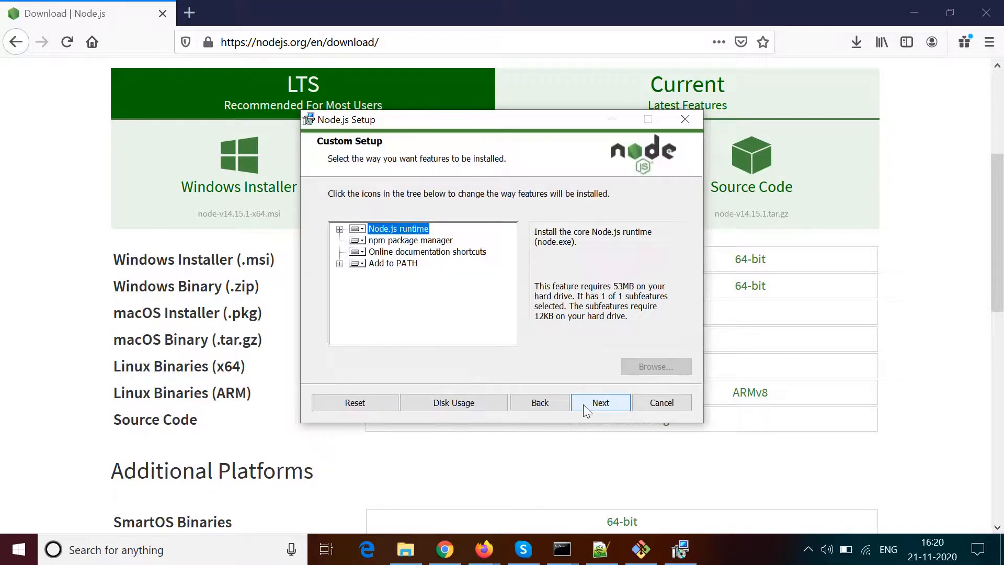
{"action": "left_click", "coordinate": [599, 401]}
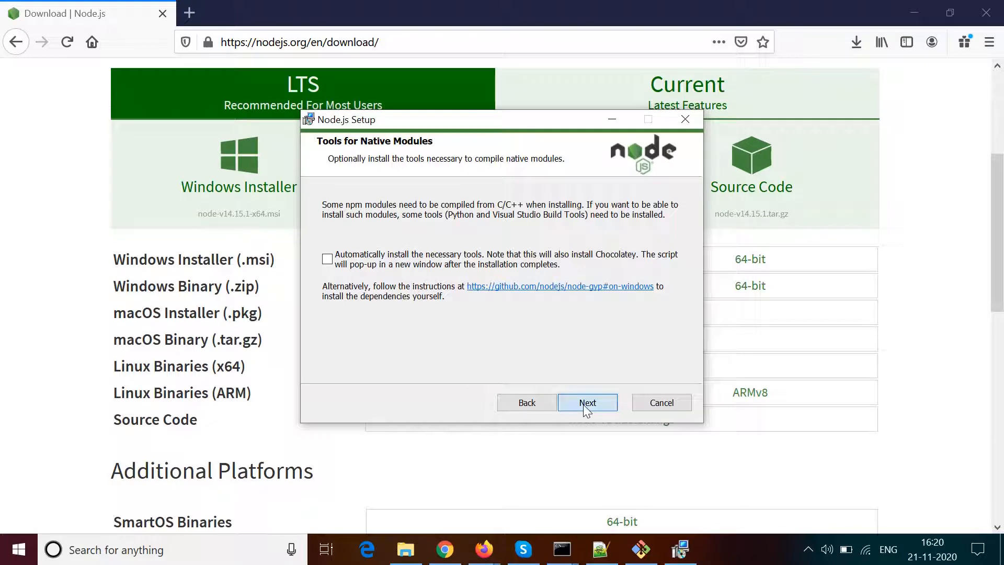
{"action": "left_click", "coordinate": [586, 401]}
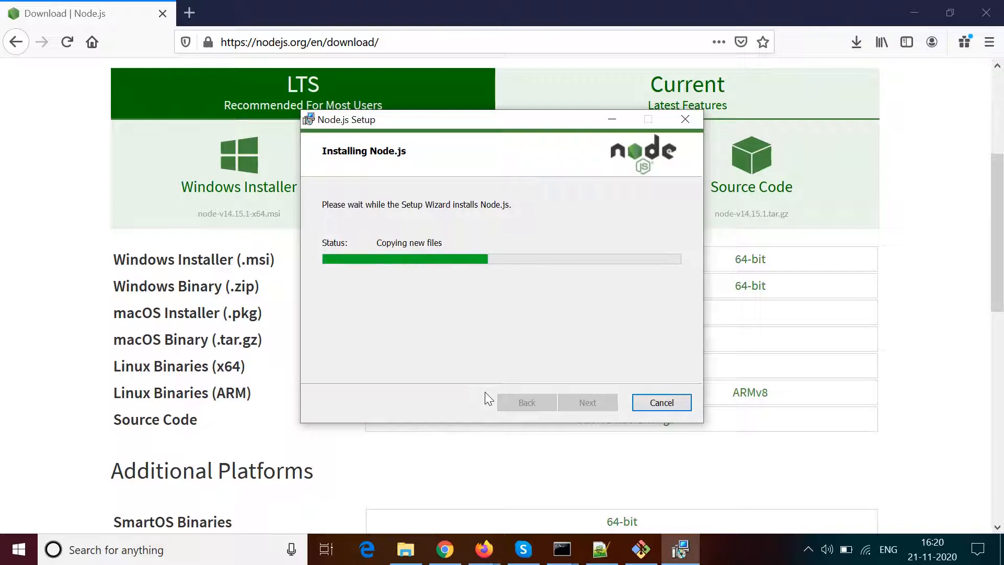
{"action": "left_click", "coordinate": [639, 549]}
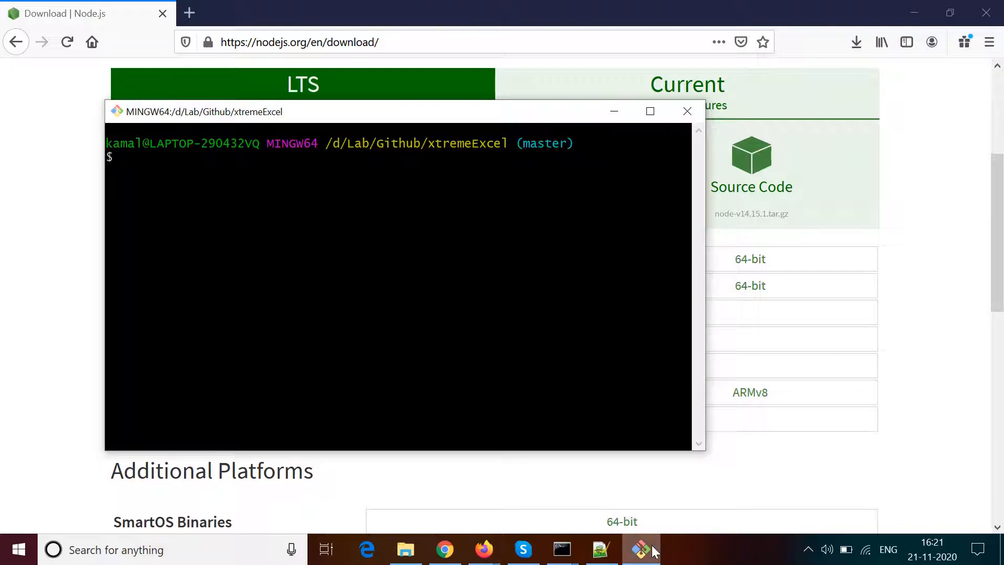
Step: Run node -v (reporting v14.15.1) and npm -v in Git Bash to verify the install
{"action": "type", "text": "node -v"}
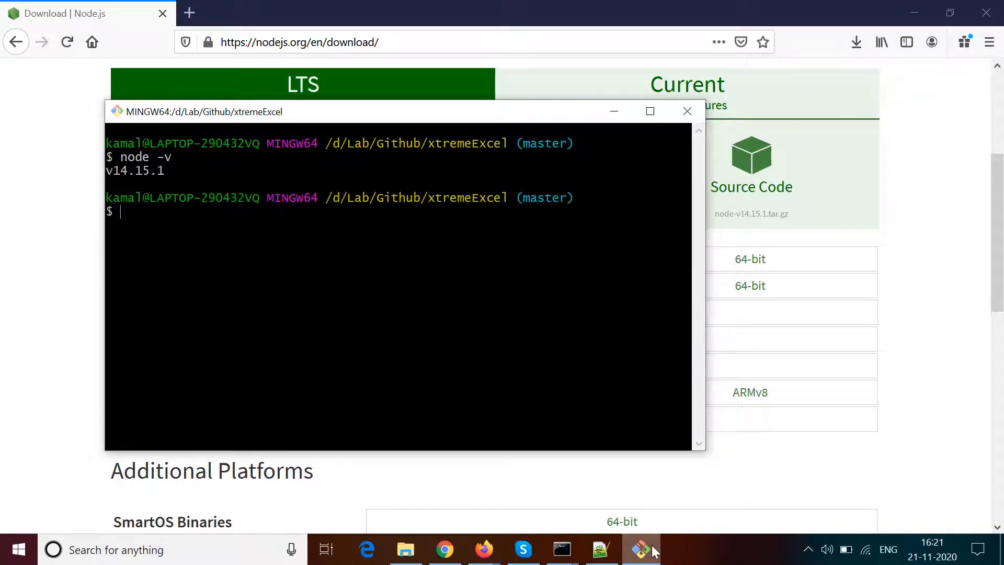
{"action": "type", "text": "npm -v"}
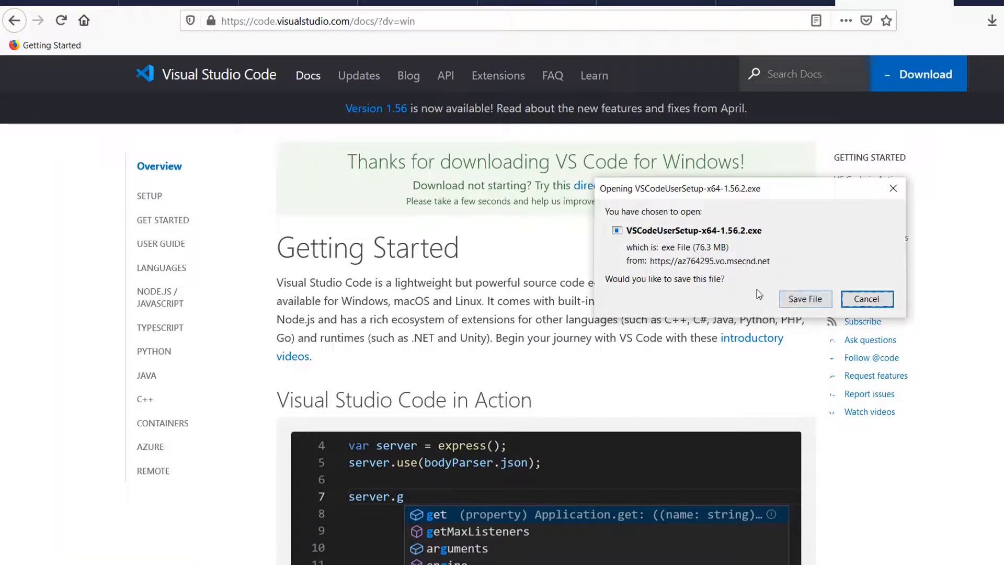
Step: Install VS Code keeping the desktop icon, file-type registration and PATH tasks checked
{"action": "left_click", "coordinate": [805, 299]}
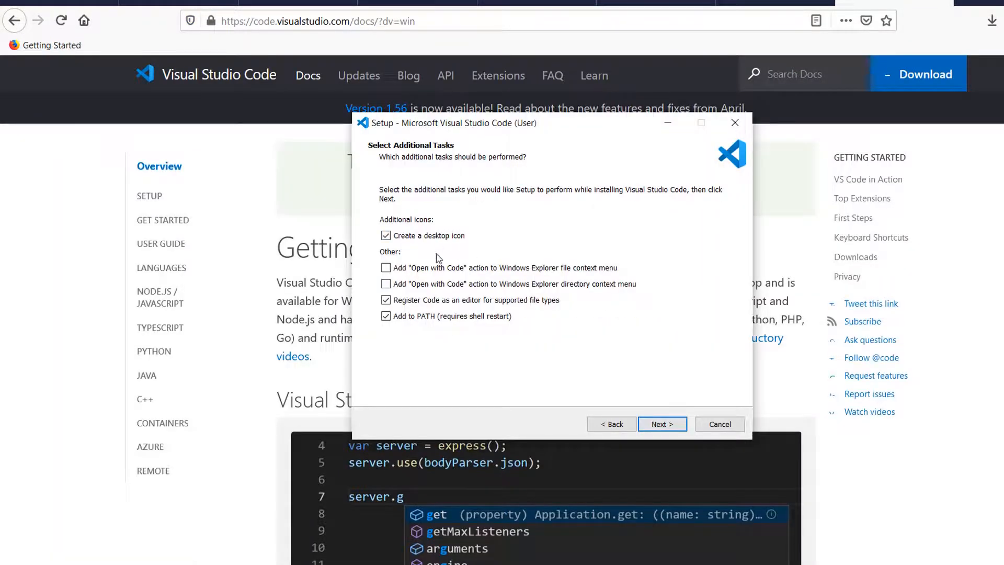
{"action": "left_click", "coordinate": [662, 423]}
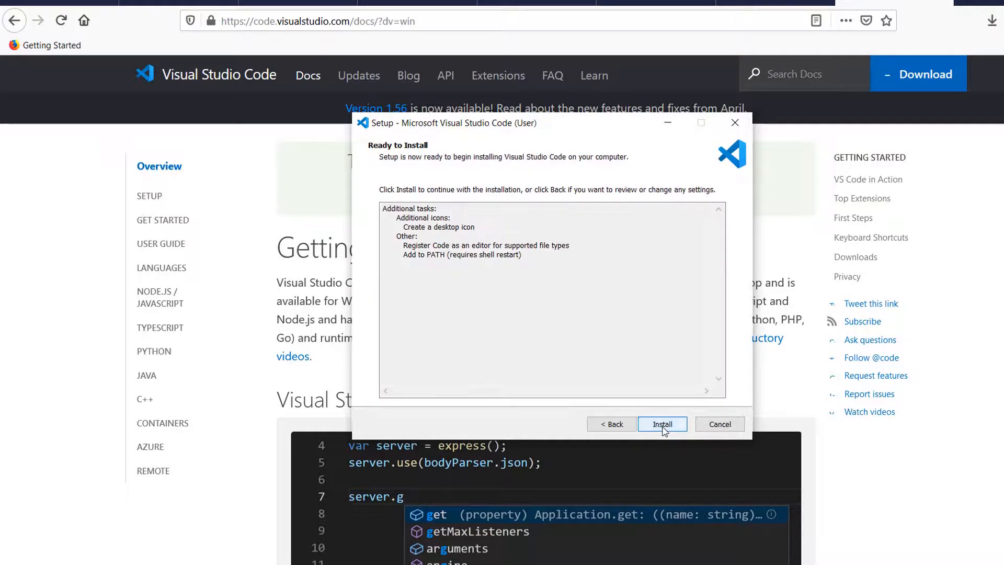
{"action": "left_click", "coordinate": [662, 423]}
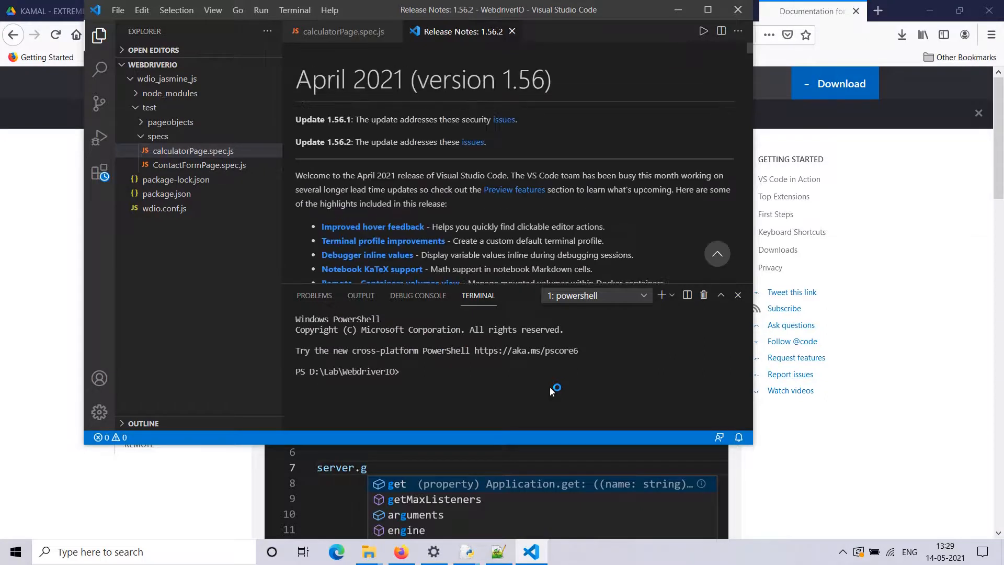
{"action": "mouse_move", "coordinate": [485, 158]}
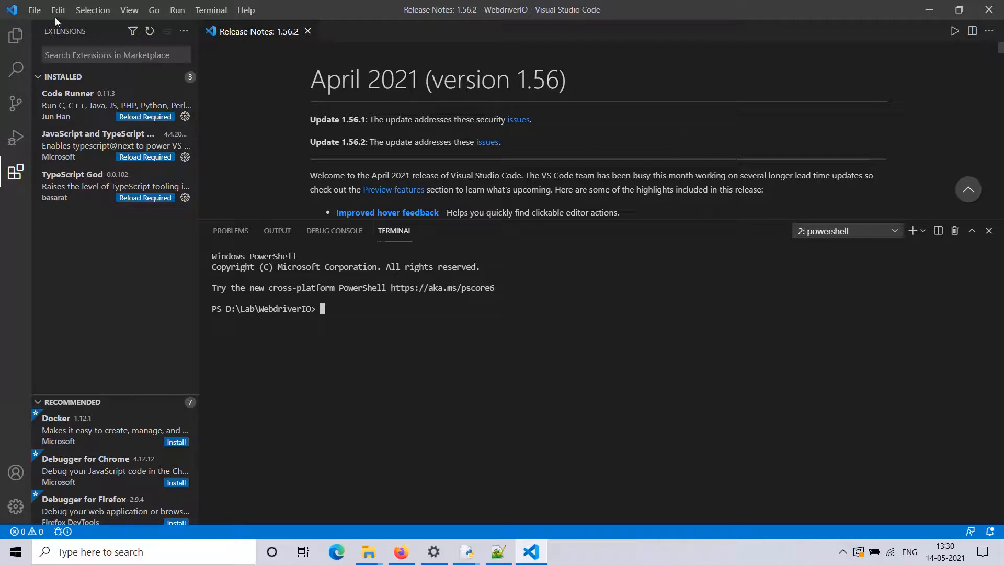
Step: Choose the Light+ (default light) colour theme from File > Preferences > Color Theme
{"action": "left_click", "coordinate": [33, 9]}
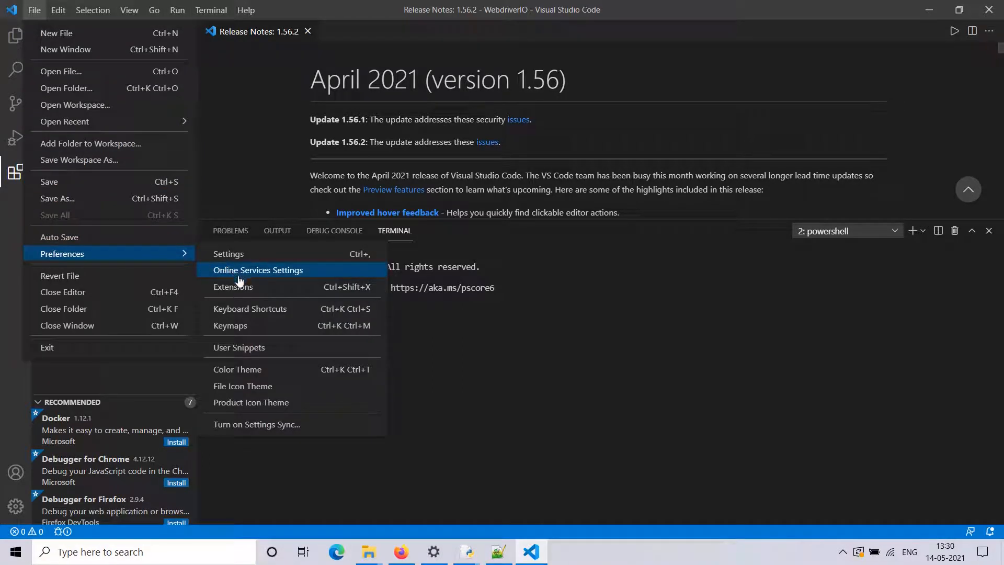
{"action": "left_click", "coordinate": [237, 369]}
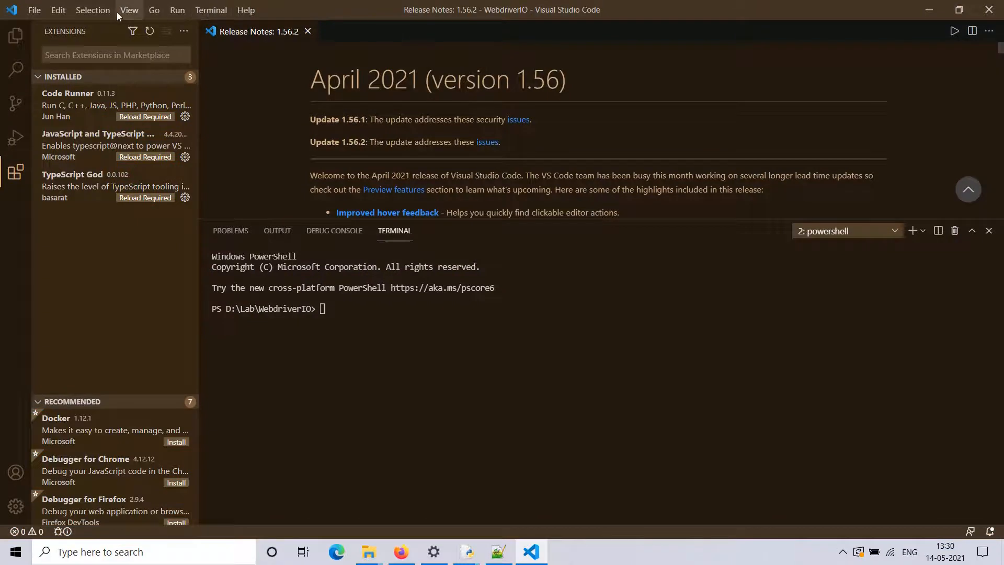
{"action": "left_click", "coordinate": [33, 10]}
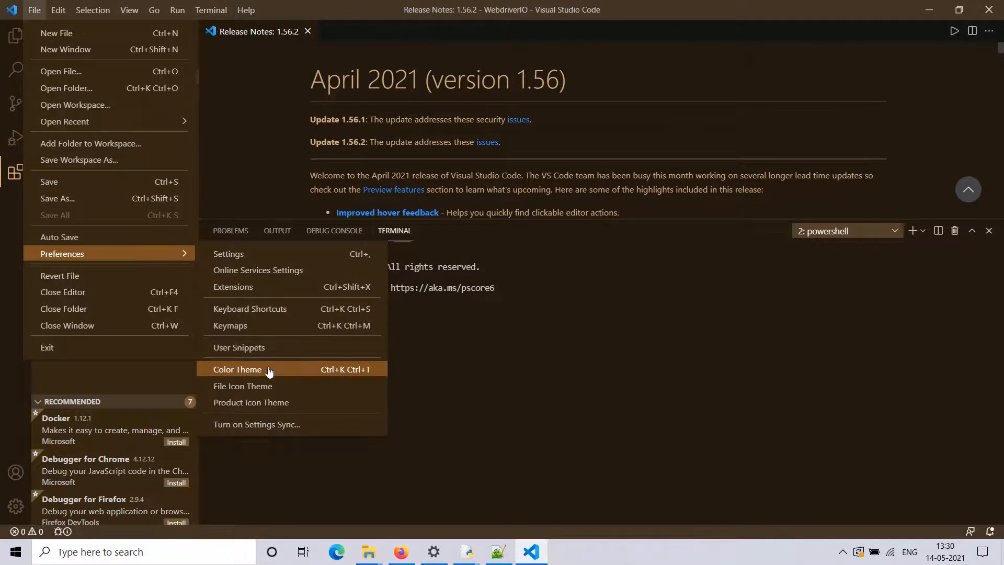
{"action": "left_click", "coordinate": [237, 369]}
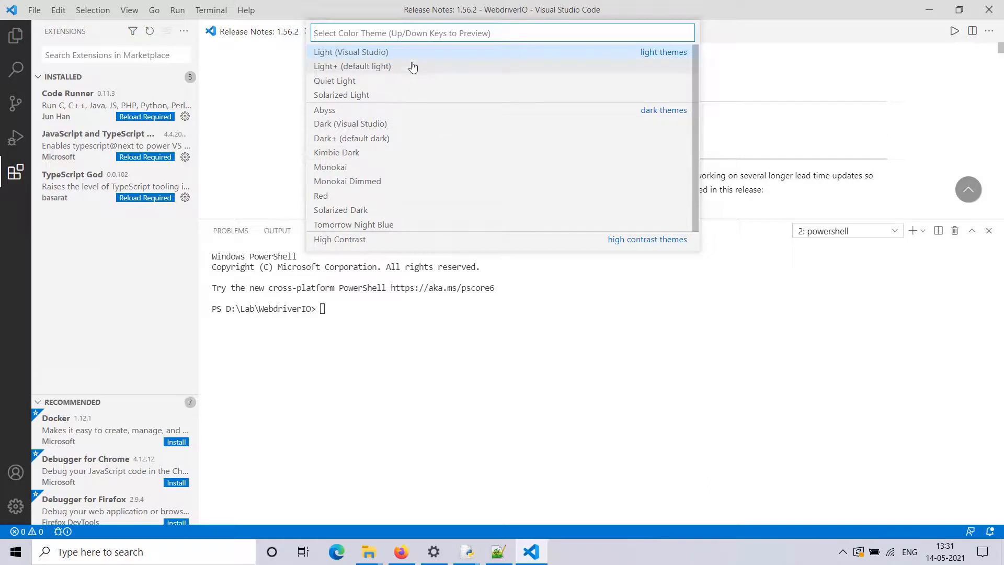
{"action": "key", "text": "Escape"}
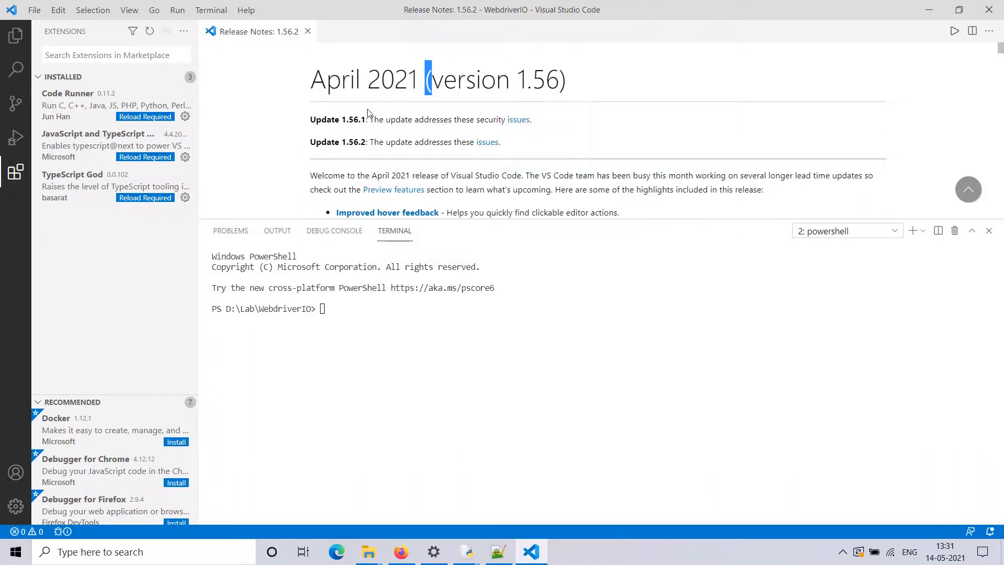